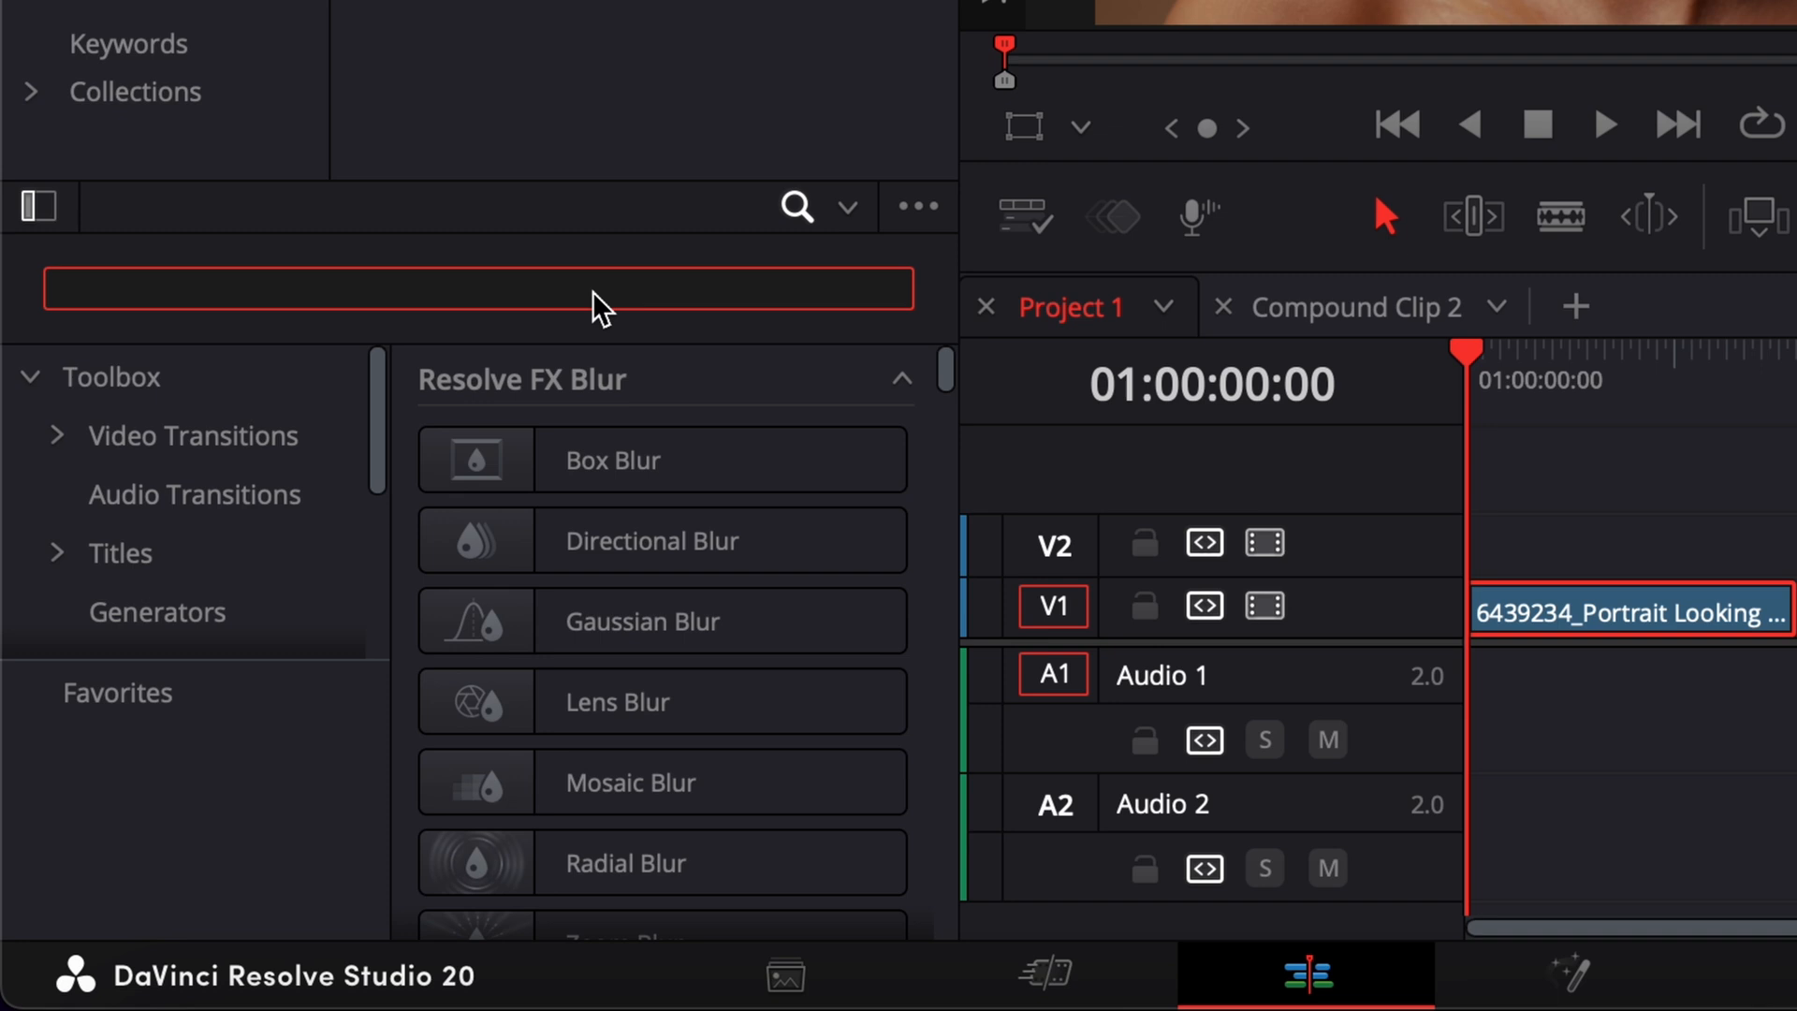
# - Search 'no' in the Effects Library to find the Noise Reduction effect
pyautogui.write('no')
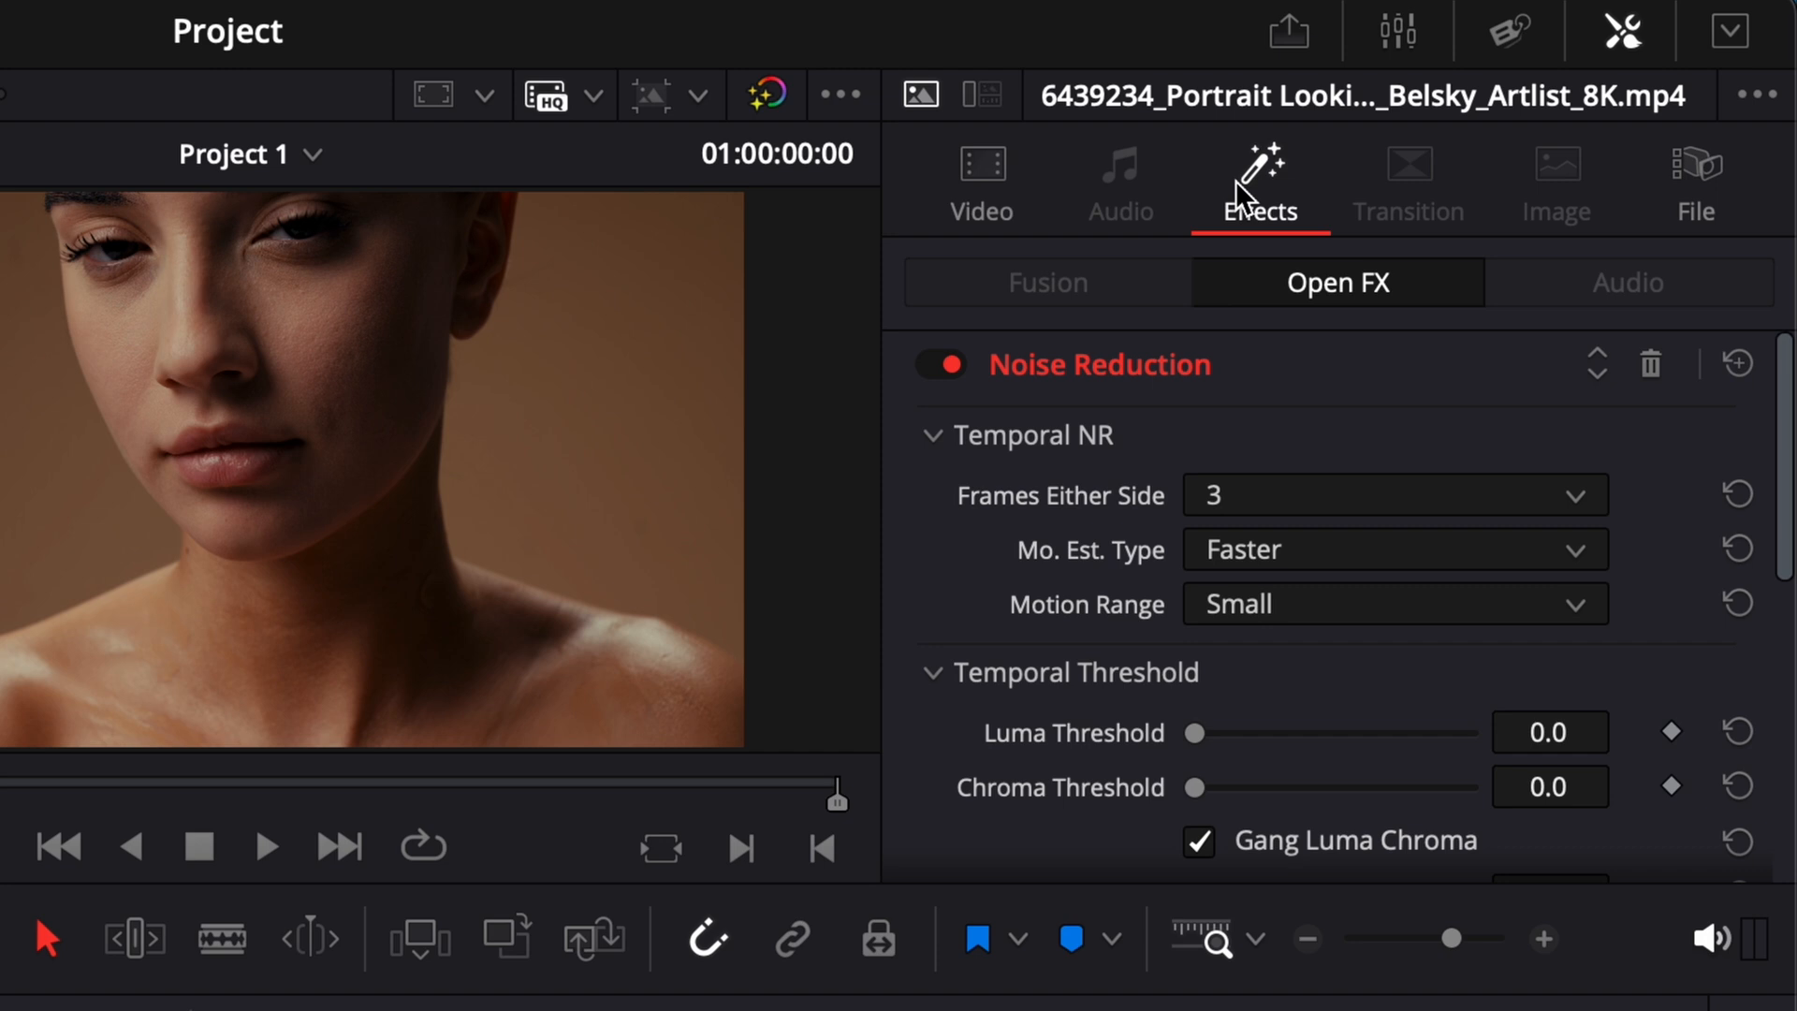
pyautogui.moveTo(1267, 195)
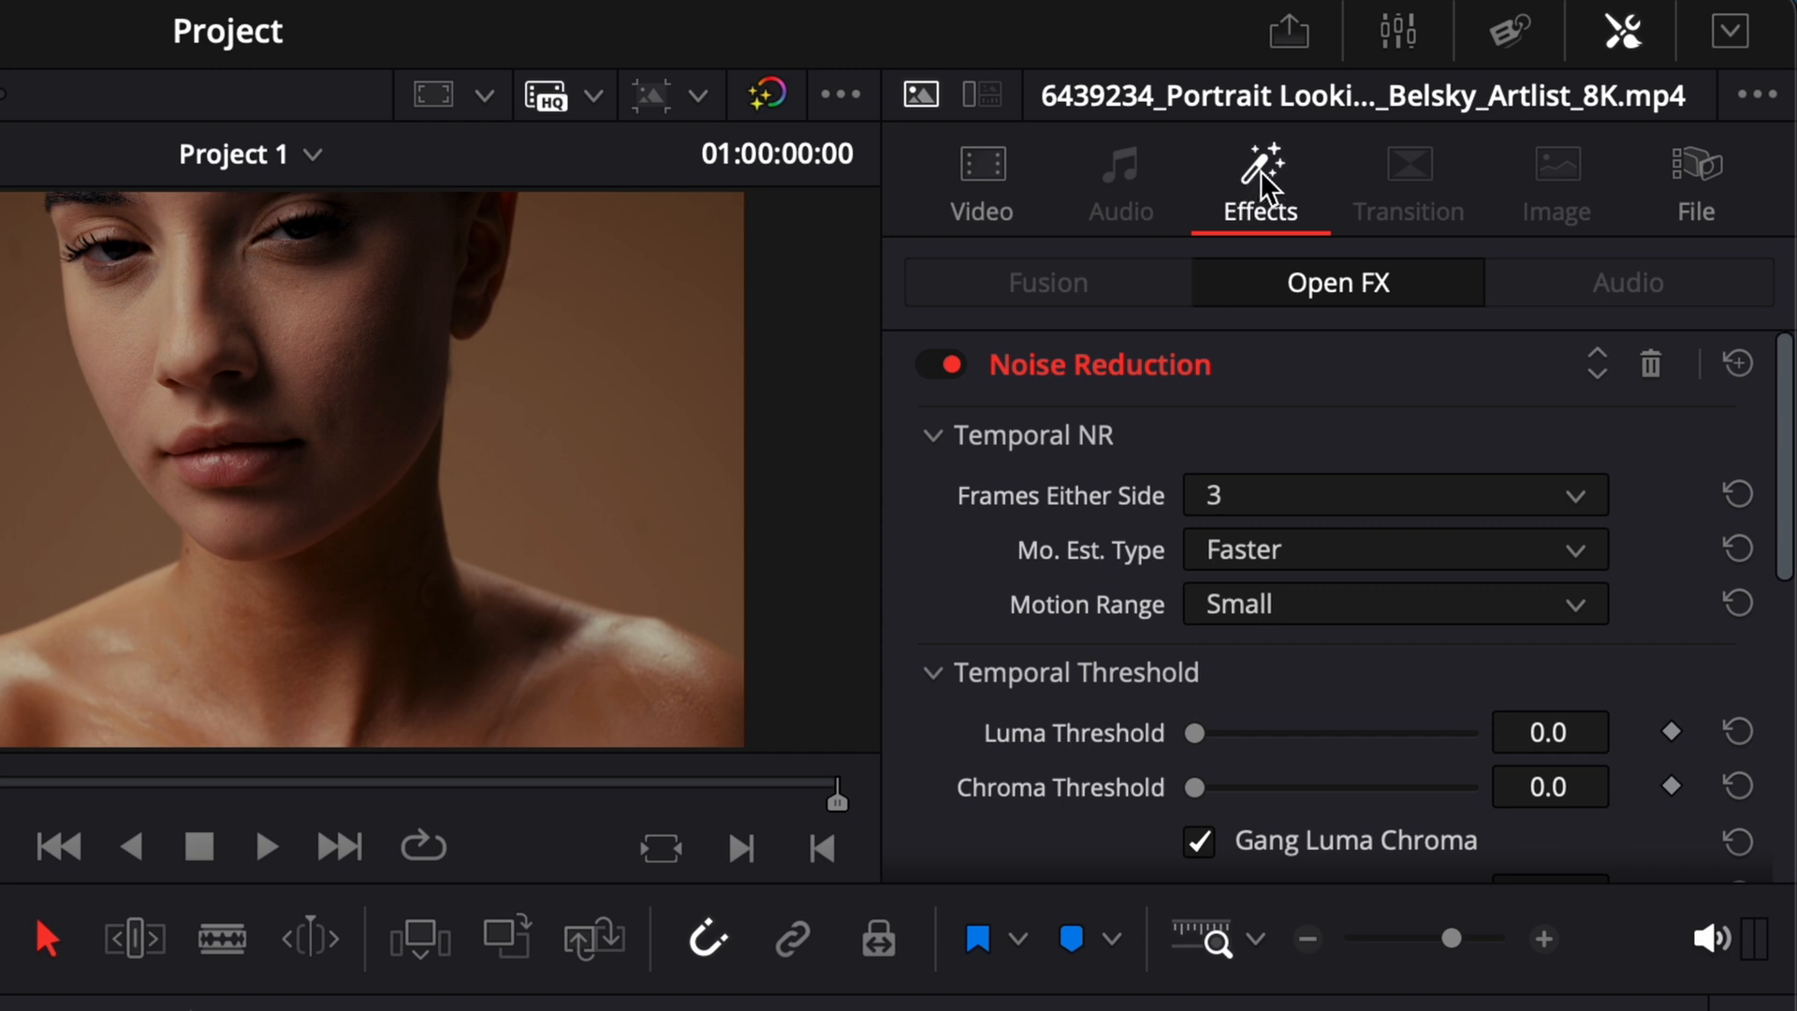
# - Uncheck Gang Luma Chroma under Spatial Threshold so luma adjusts independently
pyautogui.scroll(-3)
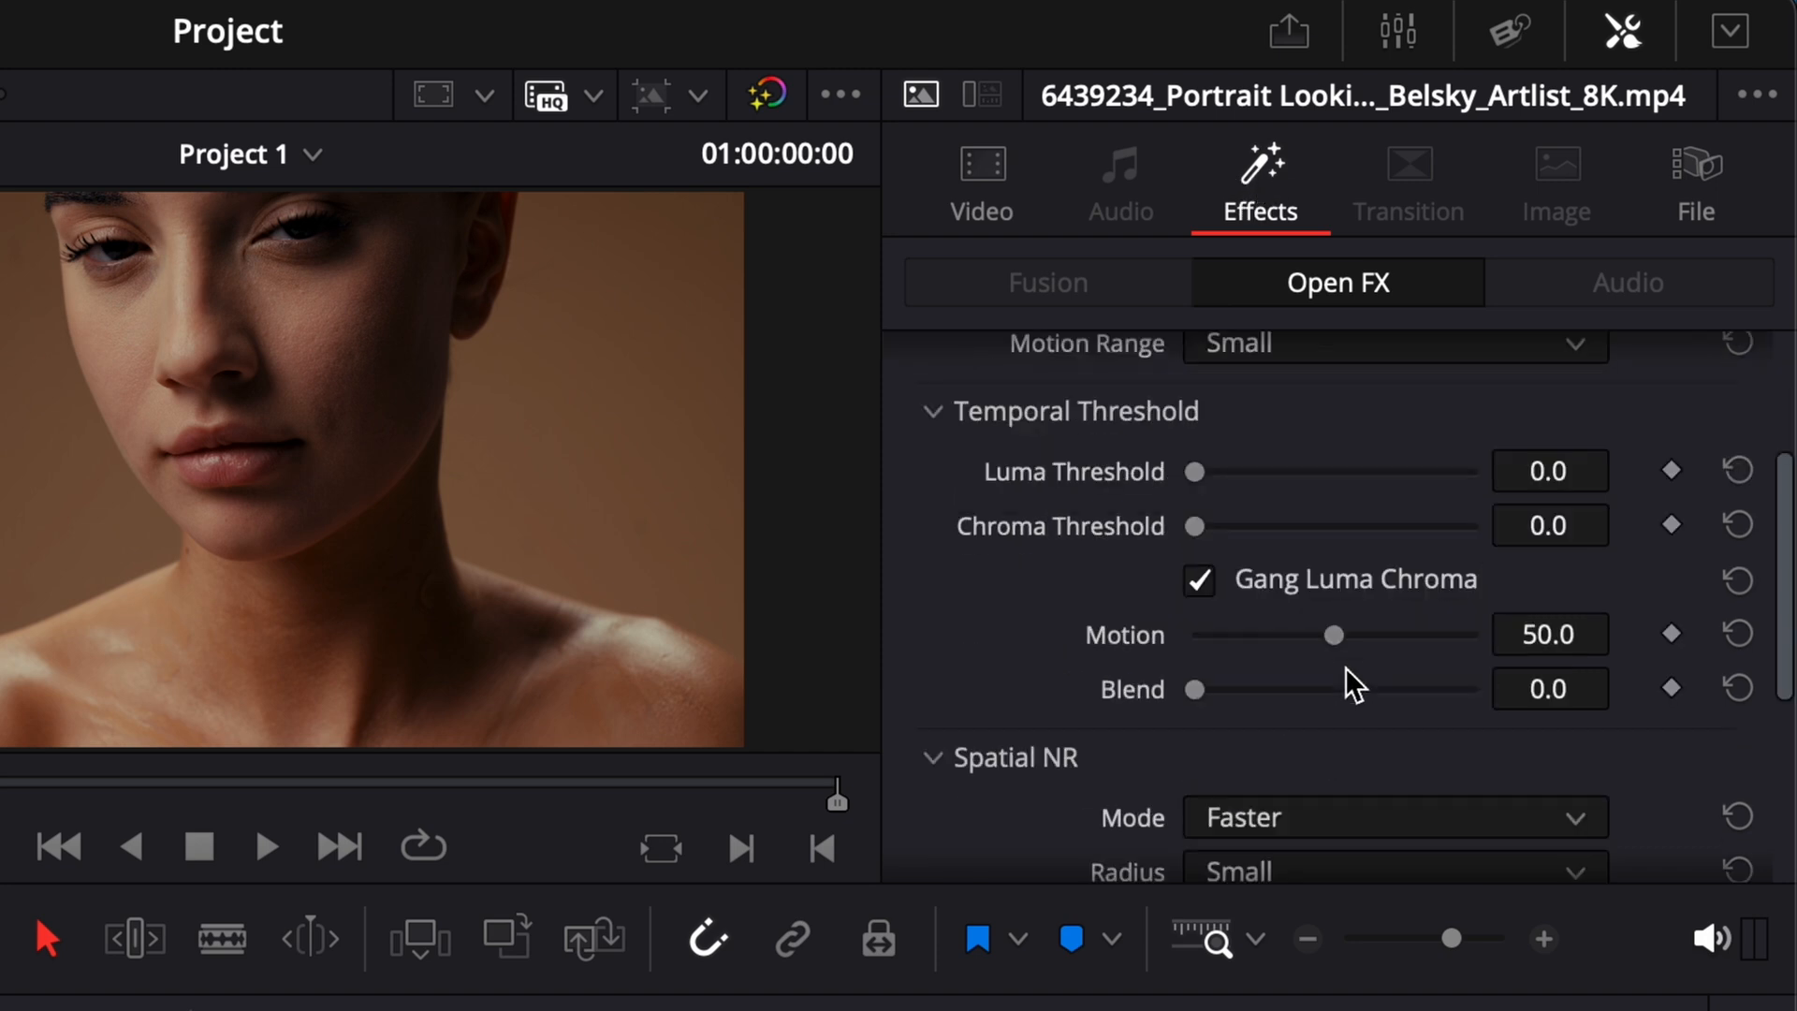
pyautogui.scroll(-3)
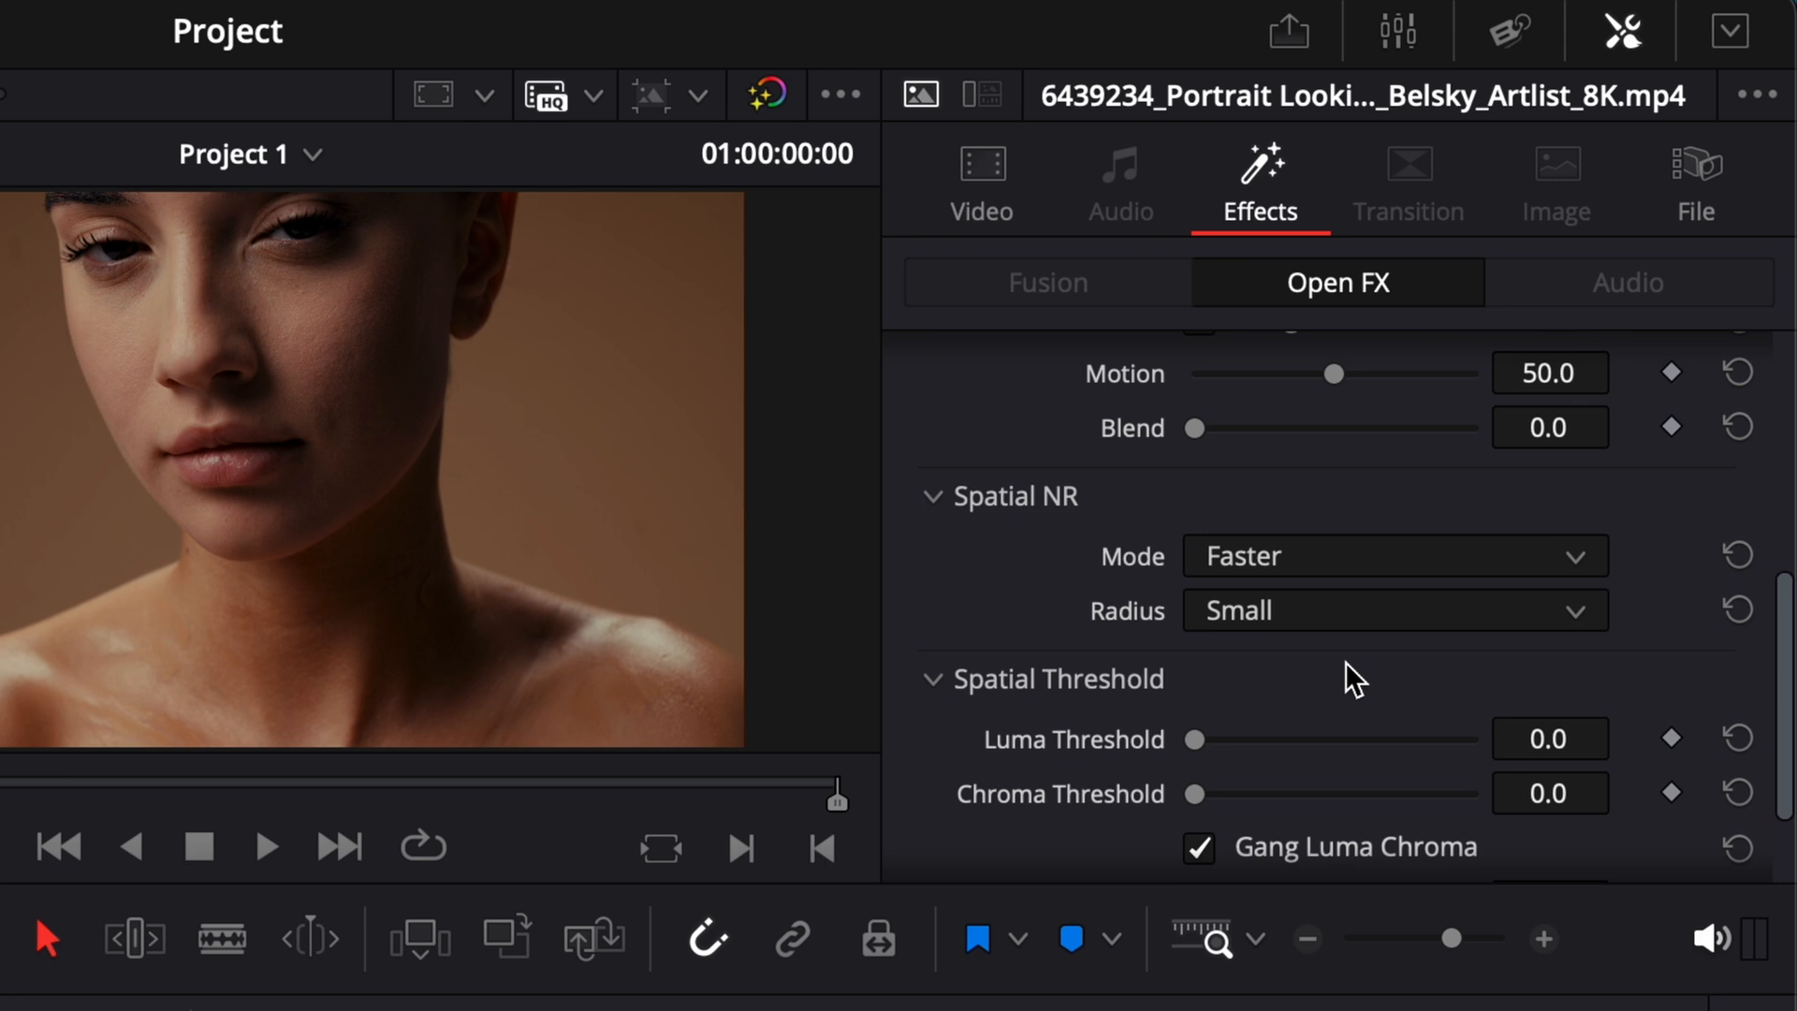
pyautogui.scroll(-3)
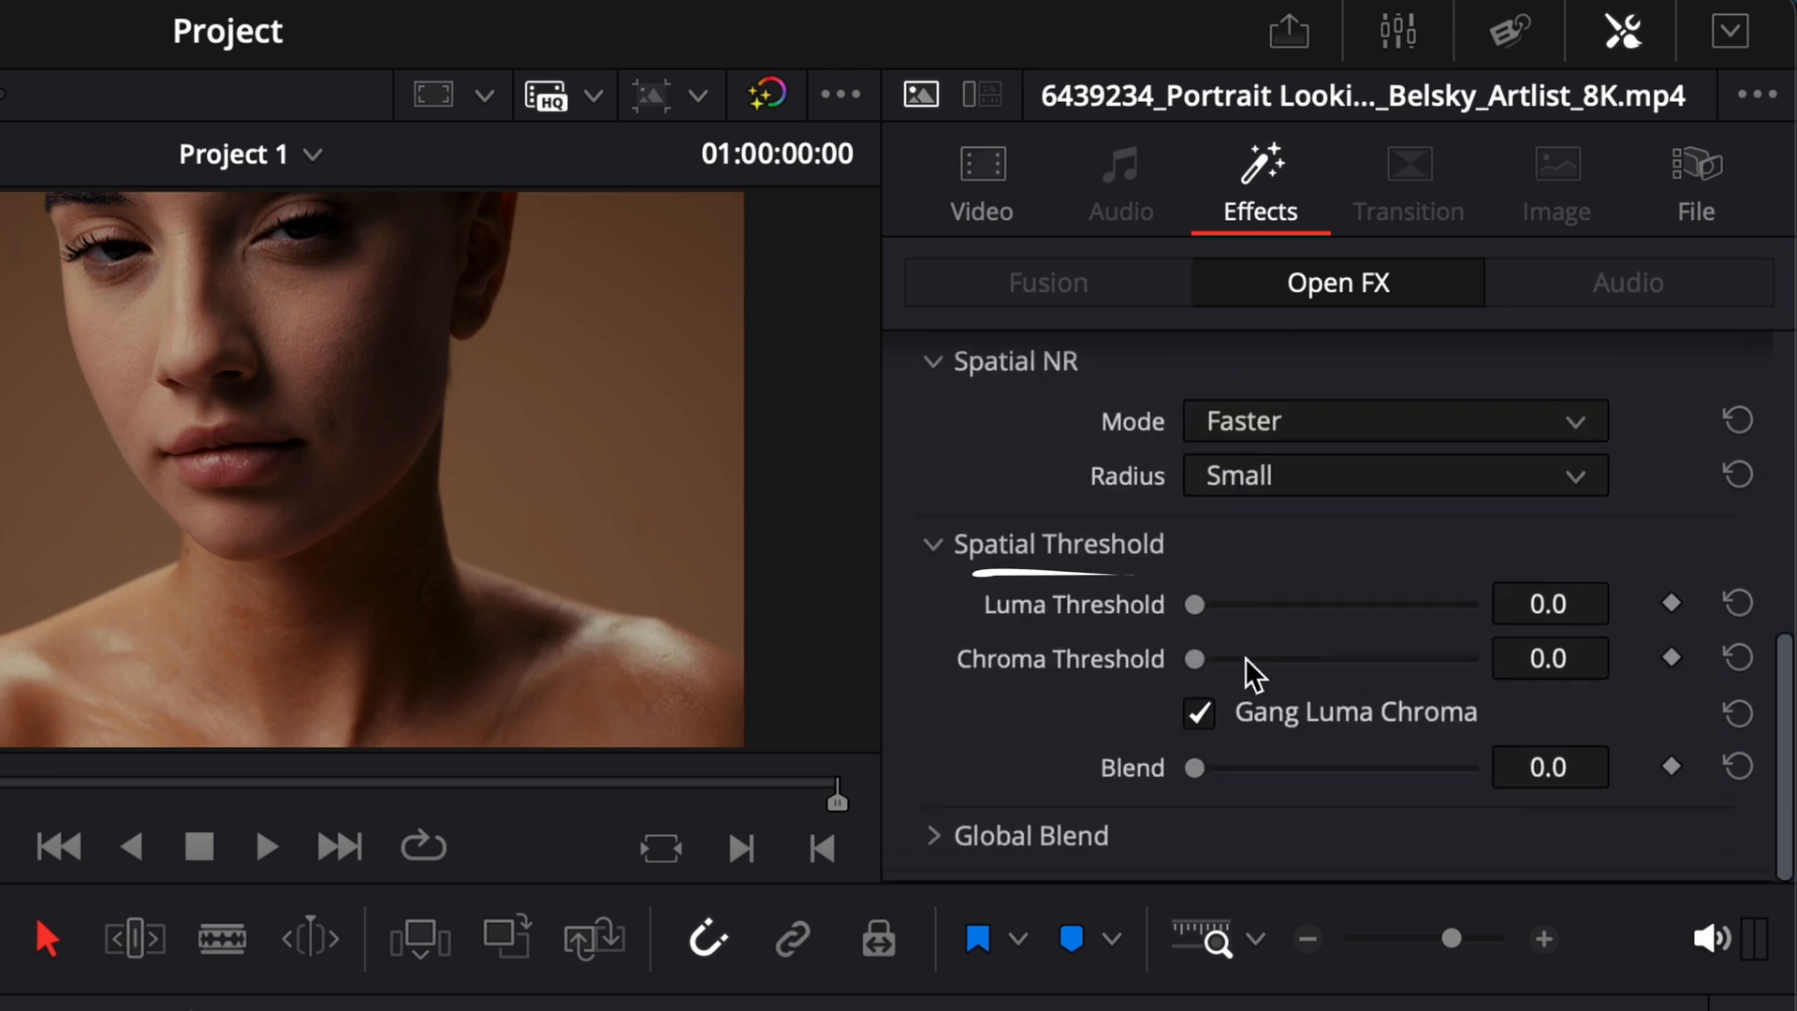
pyautogui.moveTo(1198, 744)
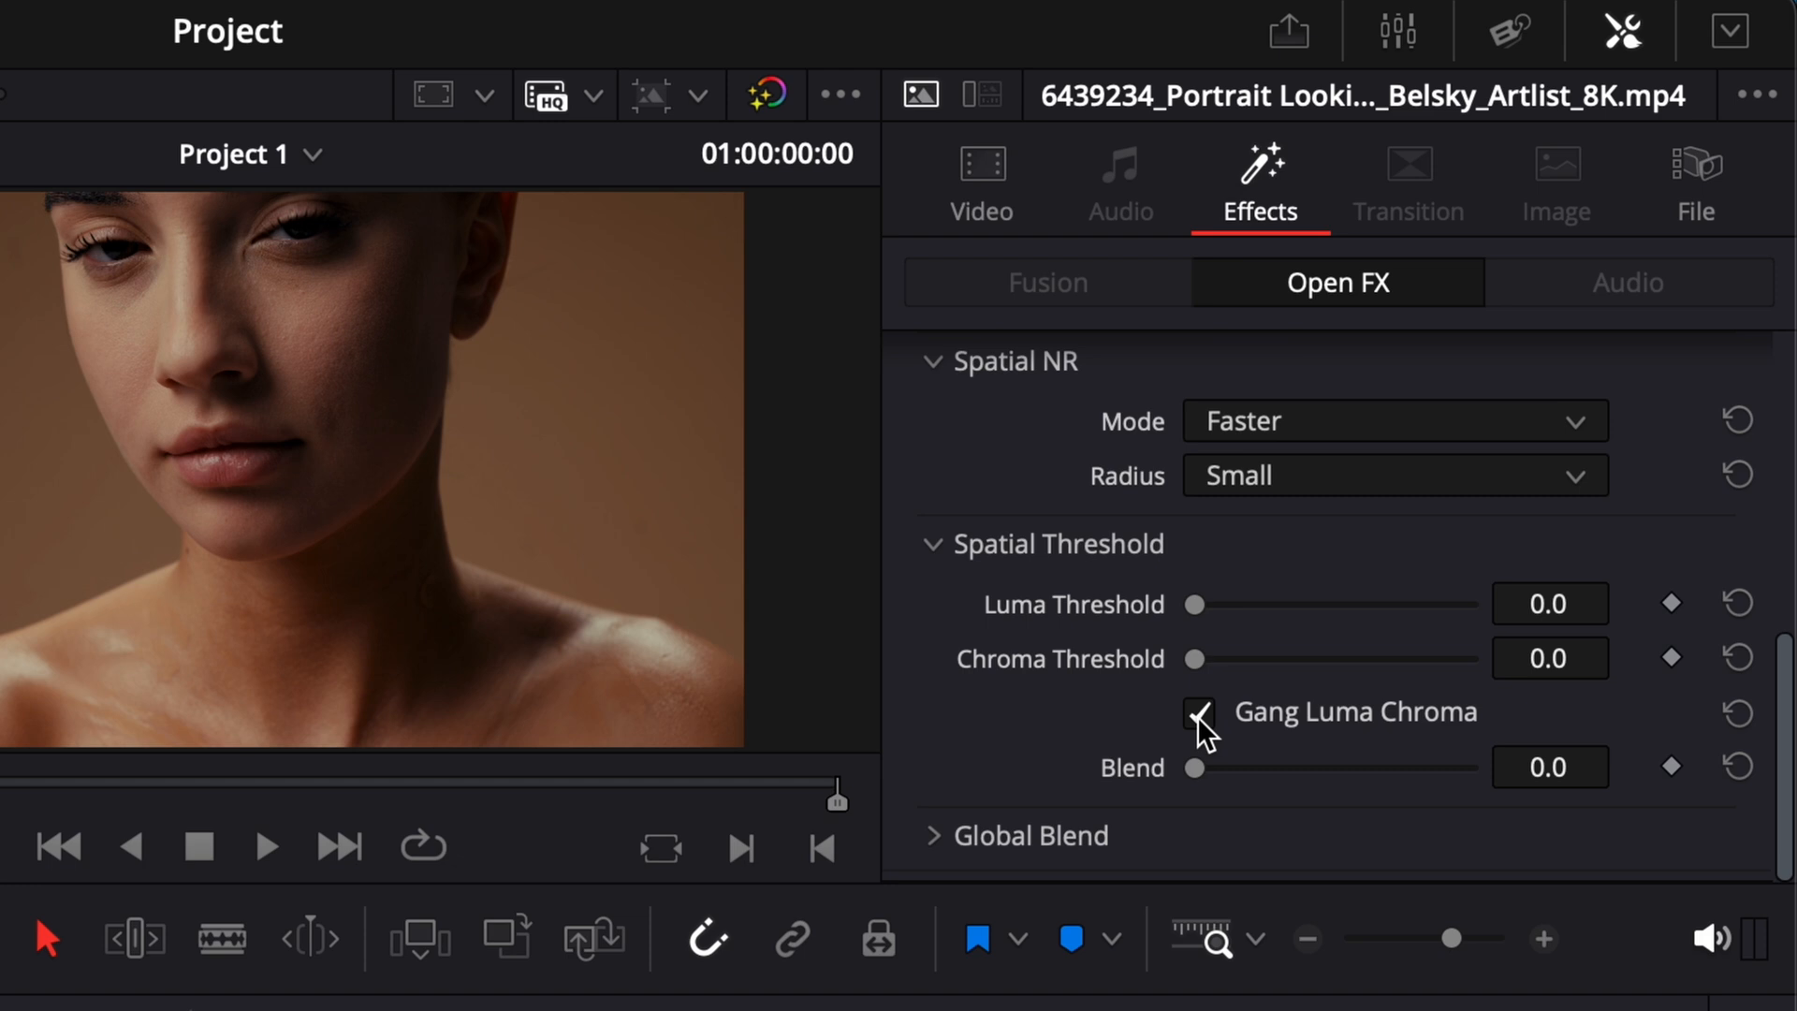
pyautogui.click(1198, 711)
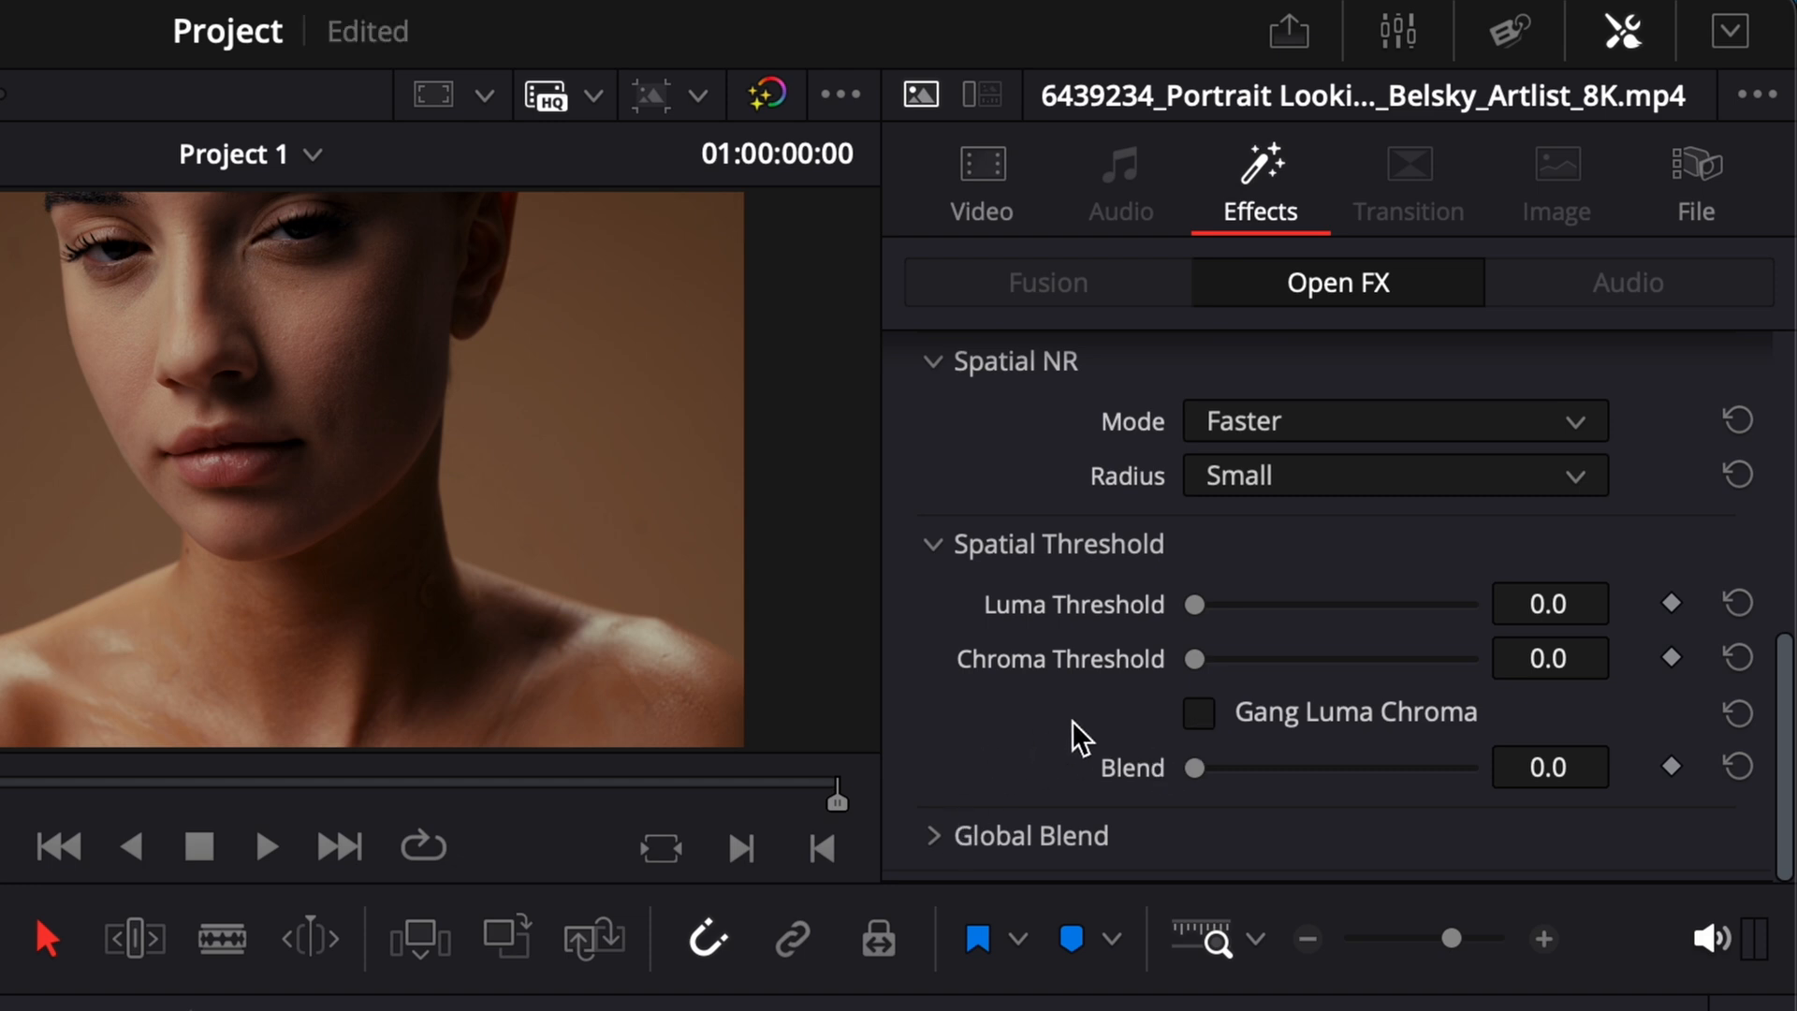